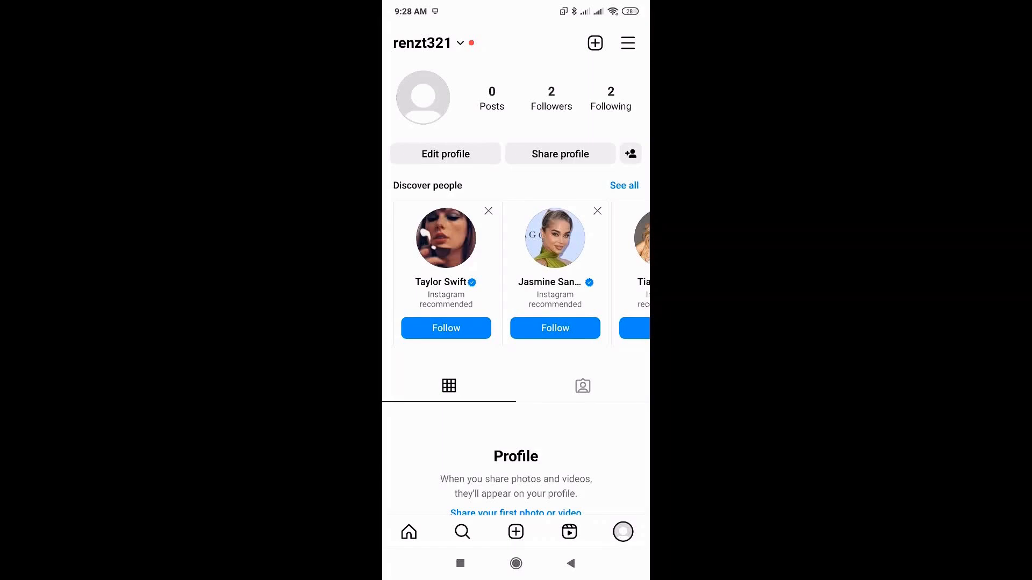
Step: Open the profile's account options menu and go to Your activity
click(626, 43)
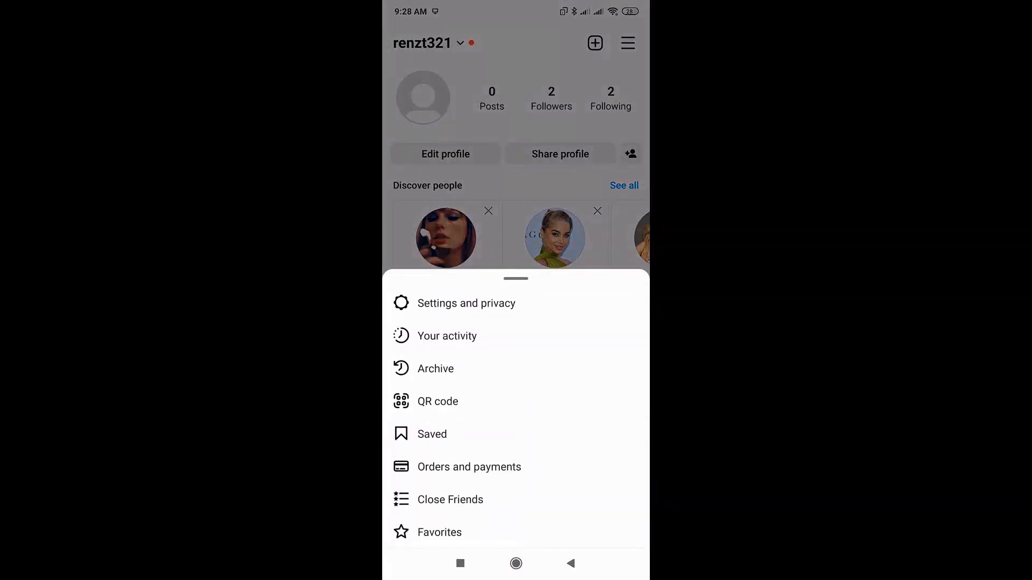
click(447, 336)
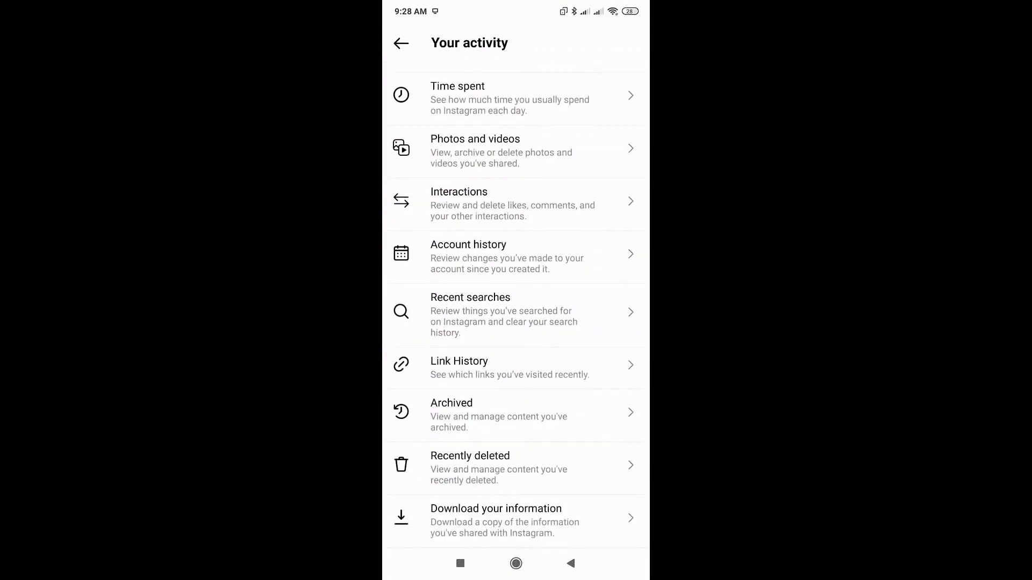
Step: Scroll Your activity down to reach Interactions and the Likes page
scroll(down, 3)
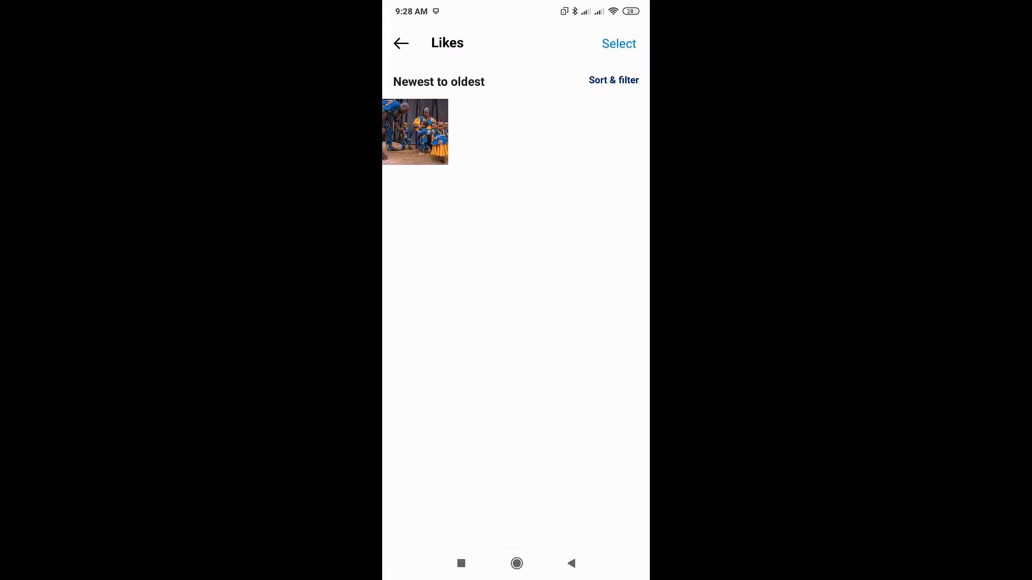
click(613, 79)
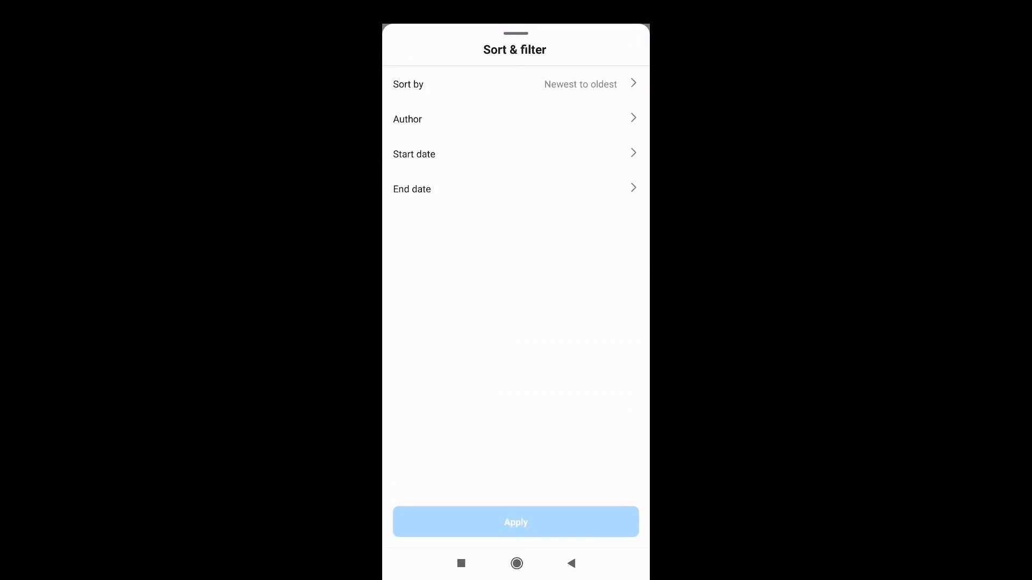
click(516, 522)
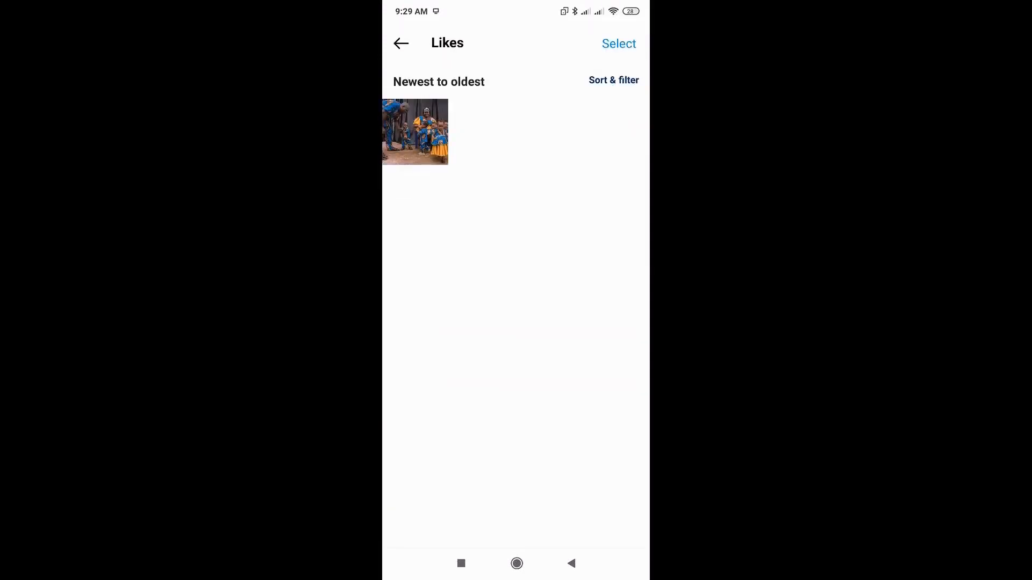